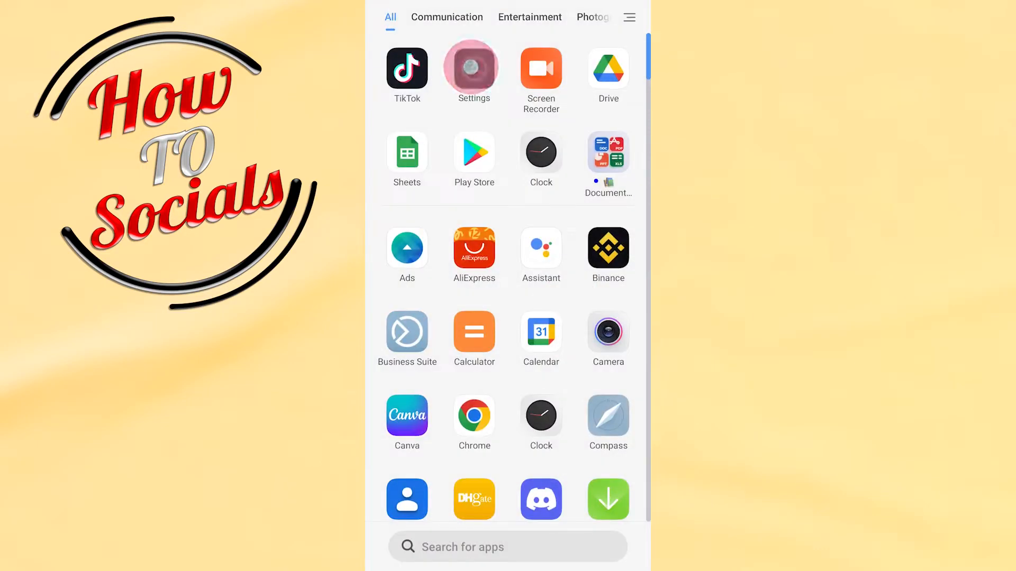
# Open Android Settings from the app drawer and browse down the main settings list.
pyautogui.click(474, 68)
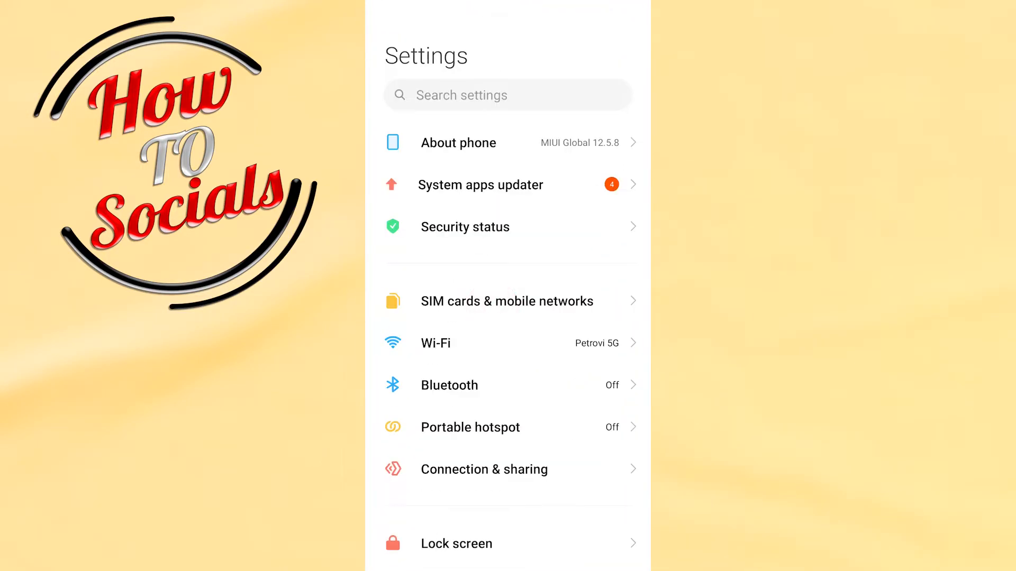
pyautogui.scroll(-3)
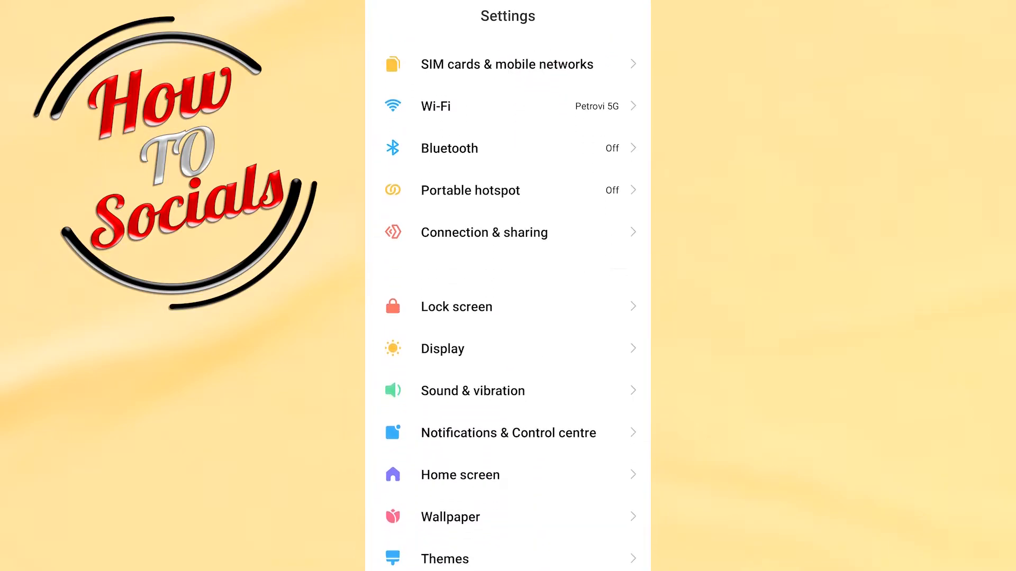
pyautogui.scroll(-3)
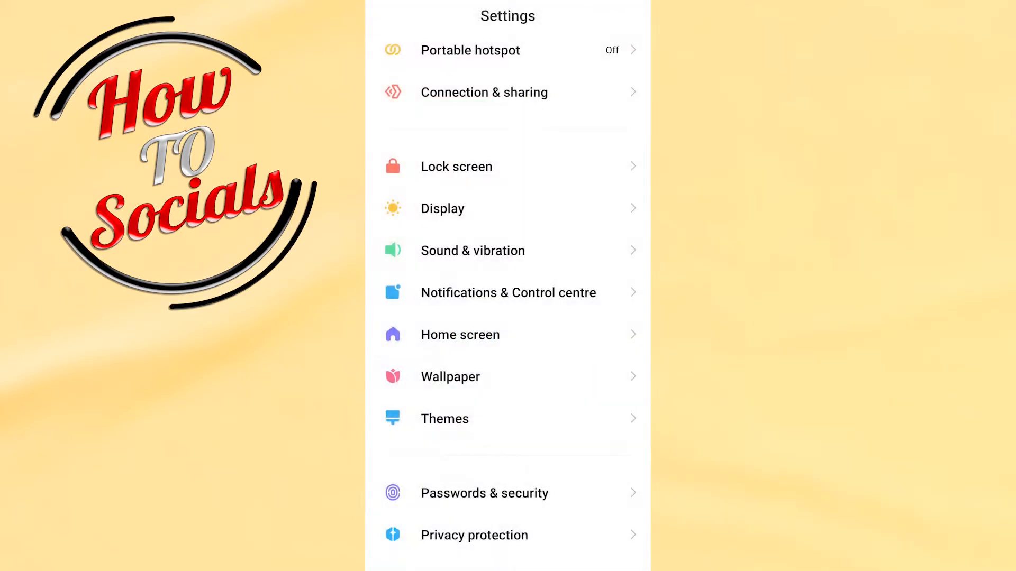
pyautogui.scroll(-3)
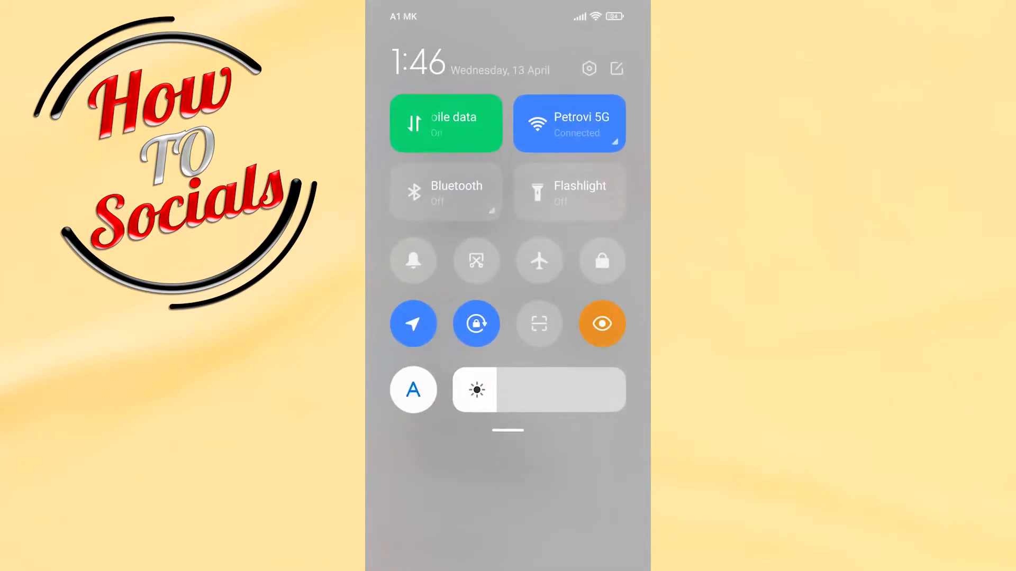
# Switch Wi-Fi off from the Control Centre so the phone uses mobile data only.
pyautogui.click(568, 123)
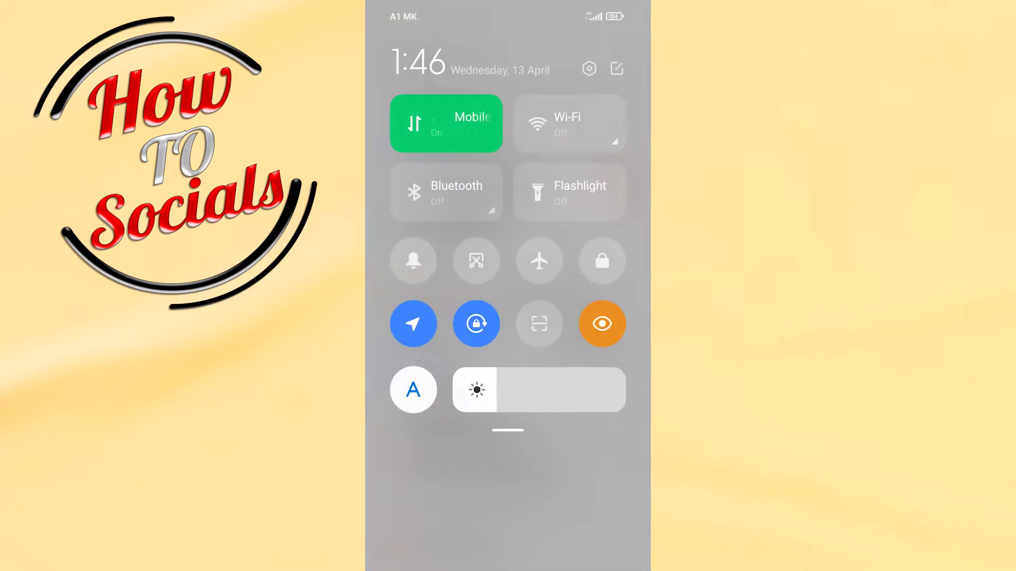
pyautogui.click(589, 67)
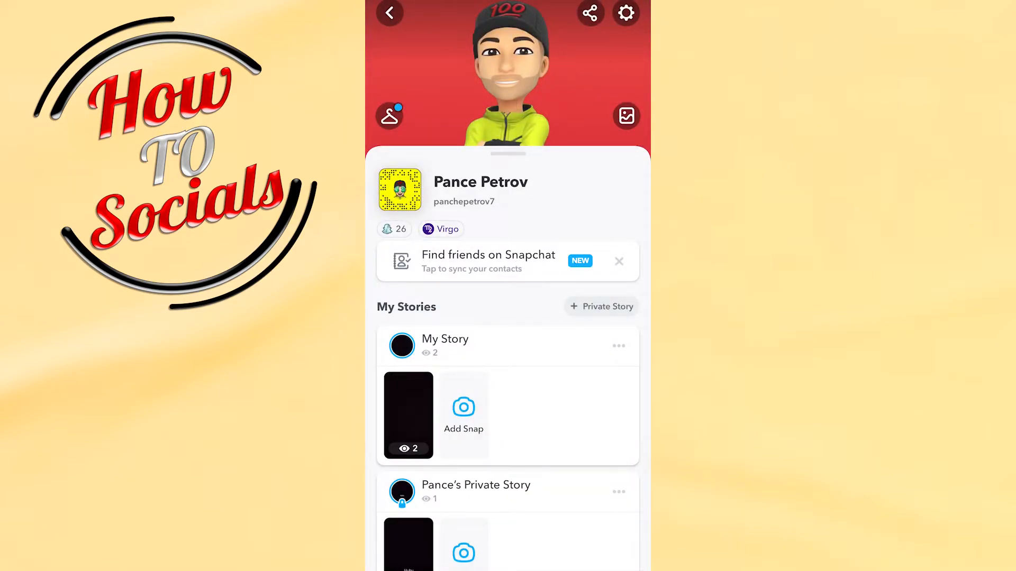
# From the Snapchat profile, reach the Additional Services Manage page listing Lens Studio.
pyautogui.click(626, 13)
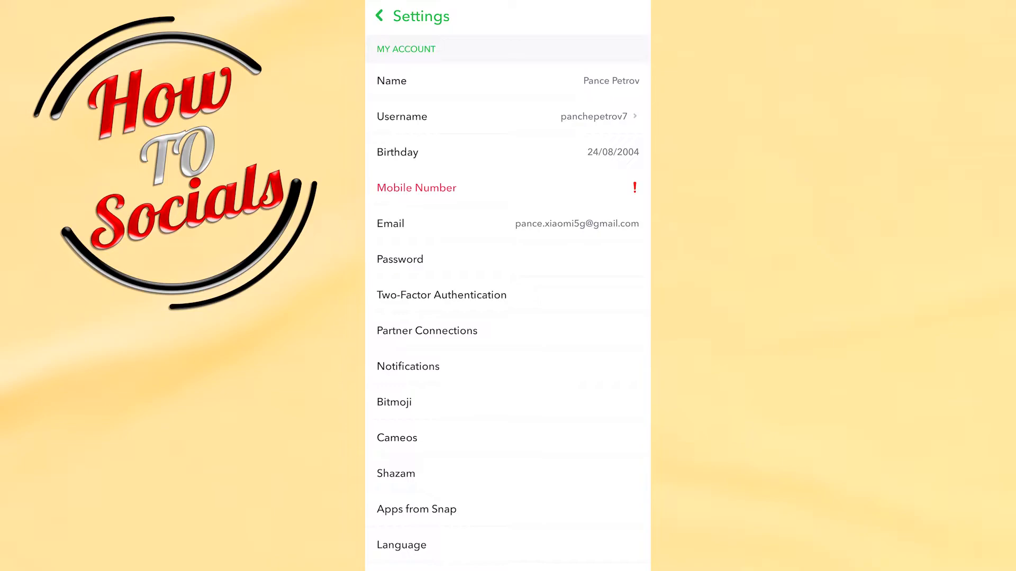
pyautogui.scroll(-3)
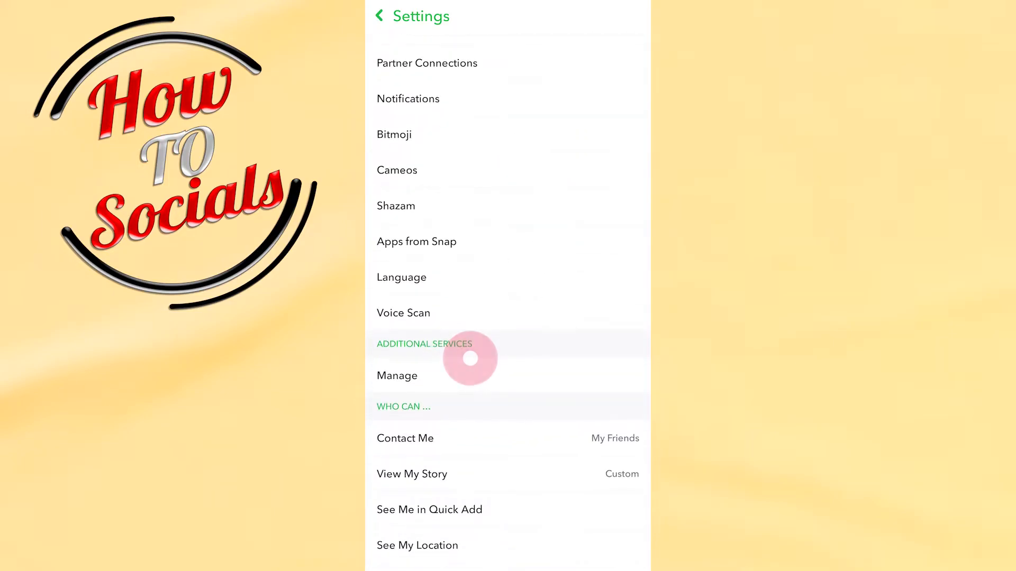
pyautogui.click(397, 376)
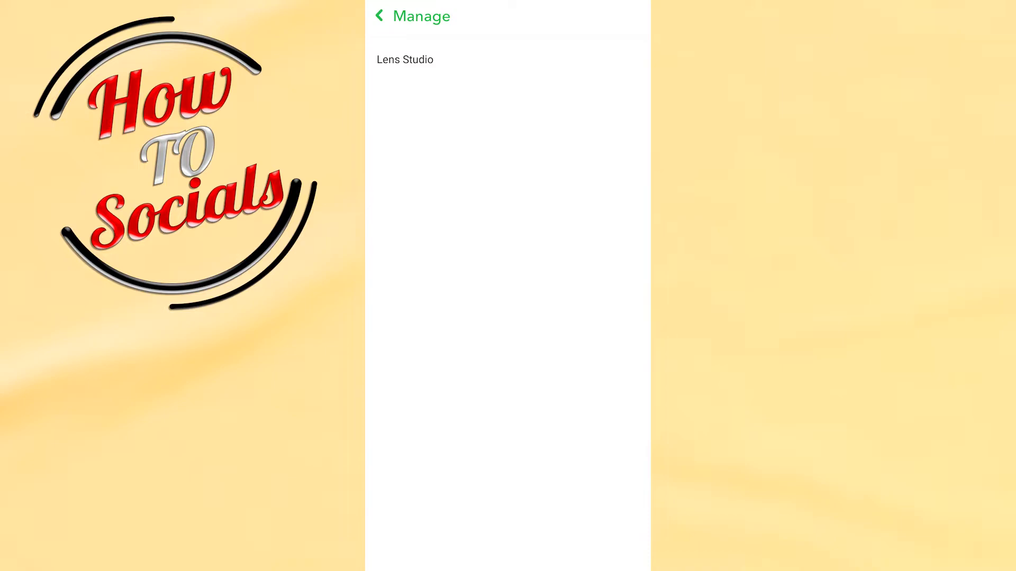
# Return to Snapchat settings and reach the Data Saver page under Who Can…, currently unchecked.
pyautogui.click(379, 17)
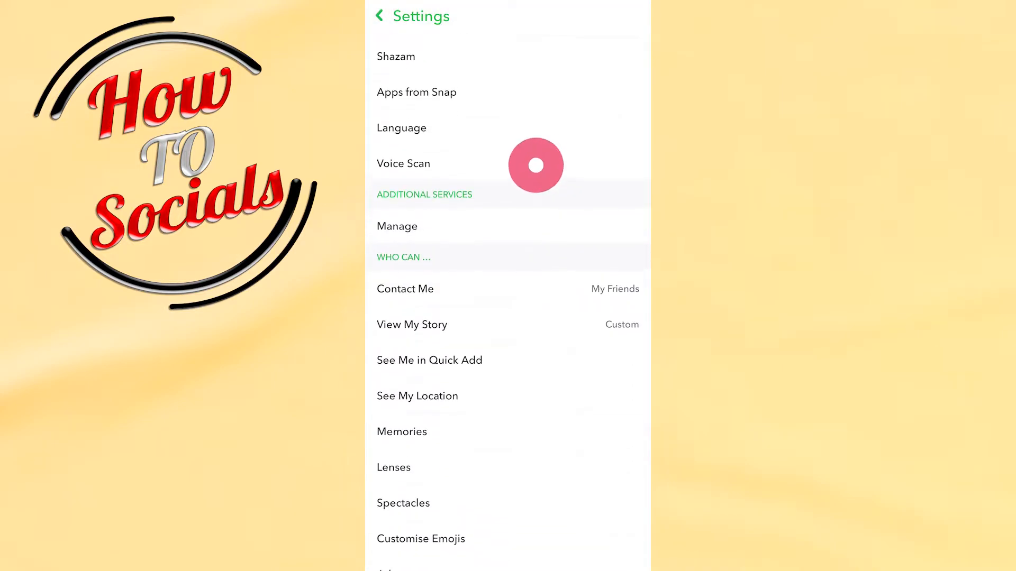
pyautogui.scroll(-3)
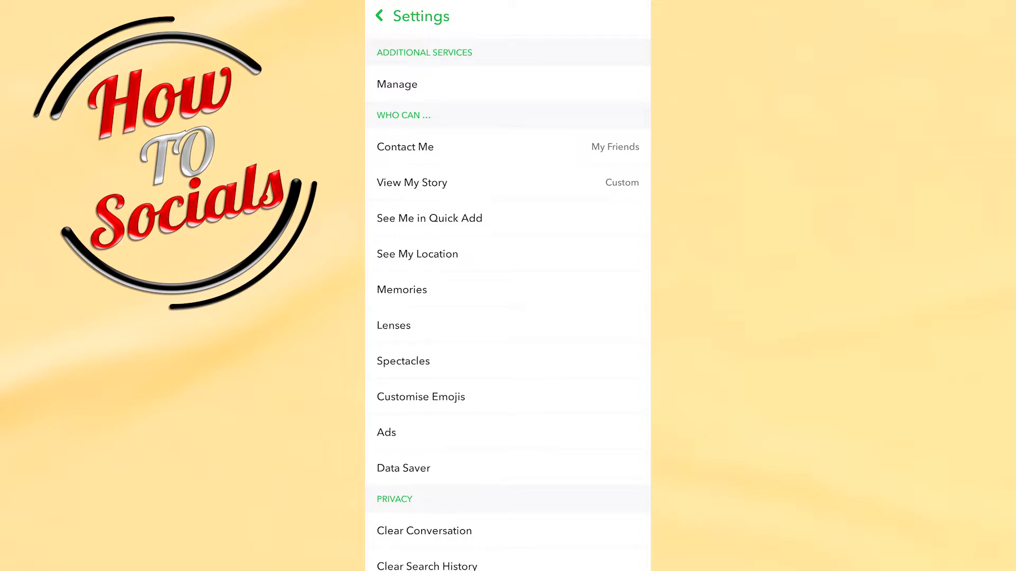
pyautogui.scroll(-3)
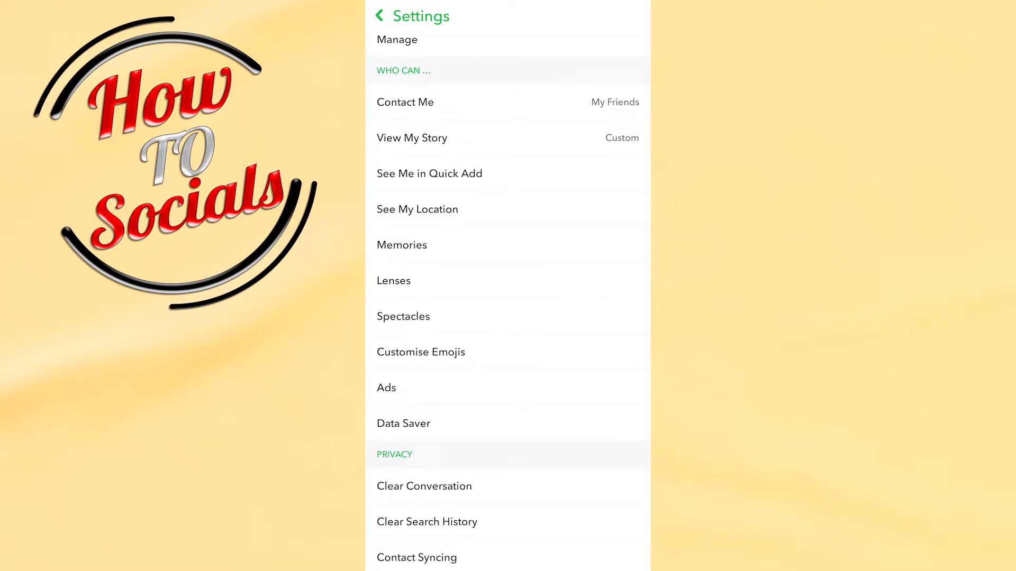
pyautogui.click(405, 423)
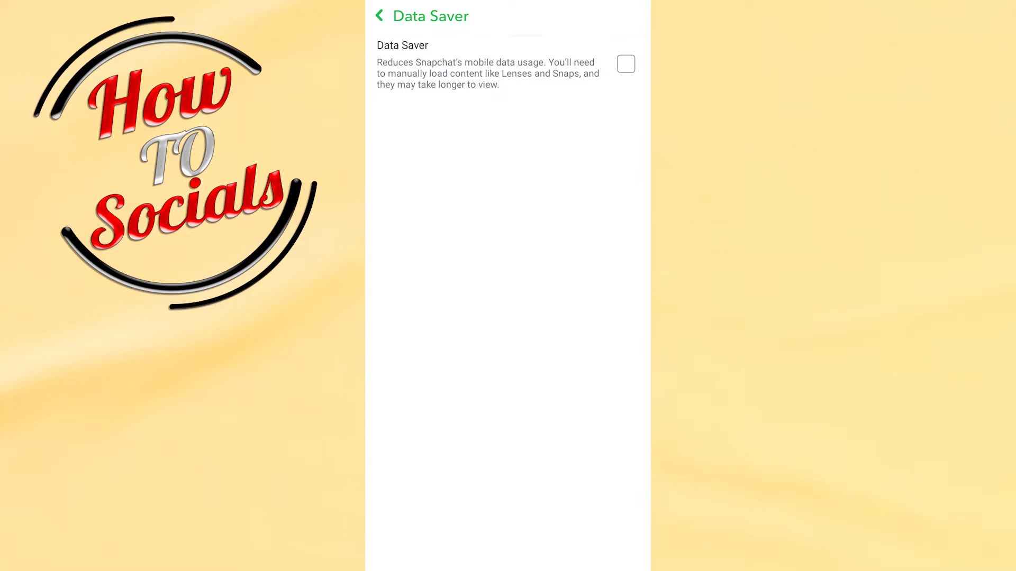
# Cancel the Enable Data Saver prompt, leaving it off, and go back to the settings list.
pyautogui.click(626, 63)
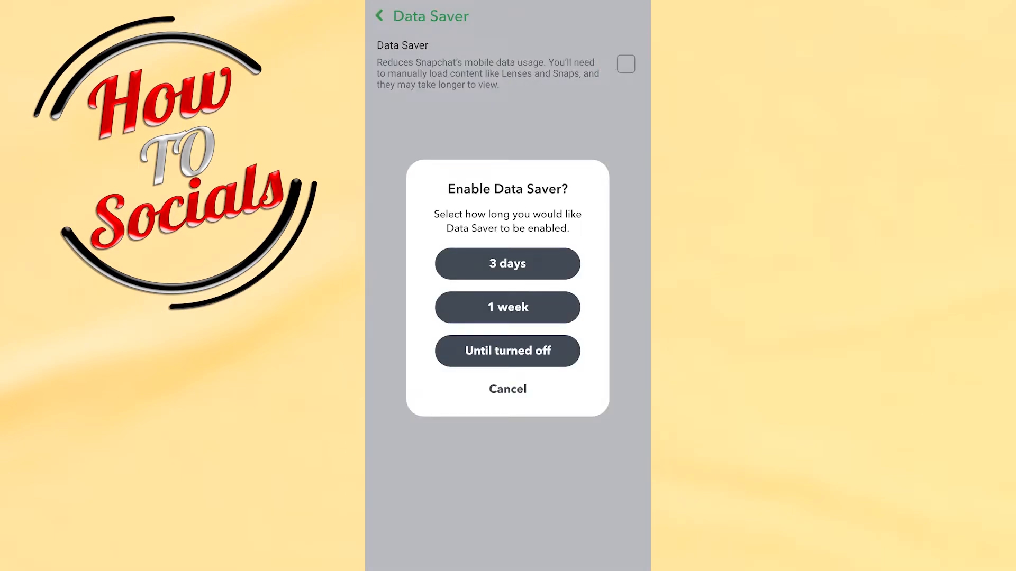
pyautogui.click(508, 389)
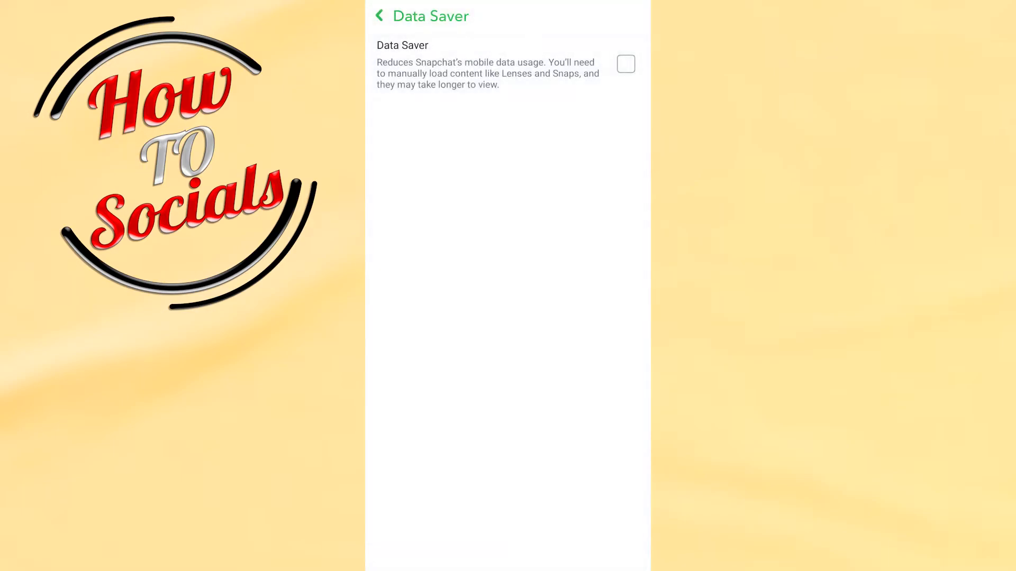
pyautogui.click(381, 17)
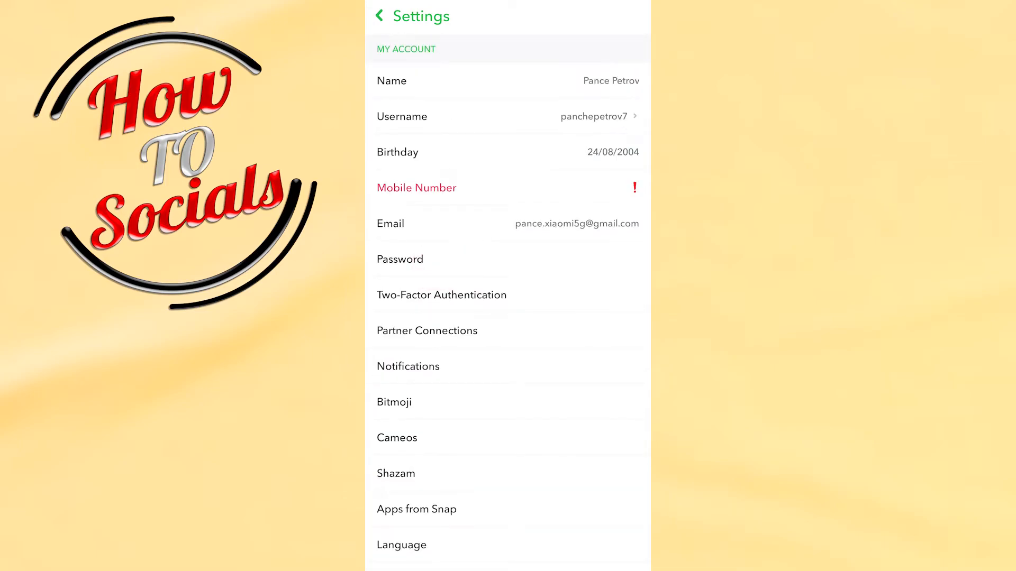
# Select Clear Conversation under Privacy, then land on Snapchat's Play Store listing updated 8 Apr 2022.
pyautogui.scroll(-3)
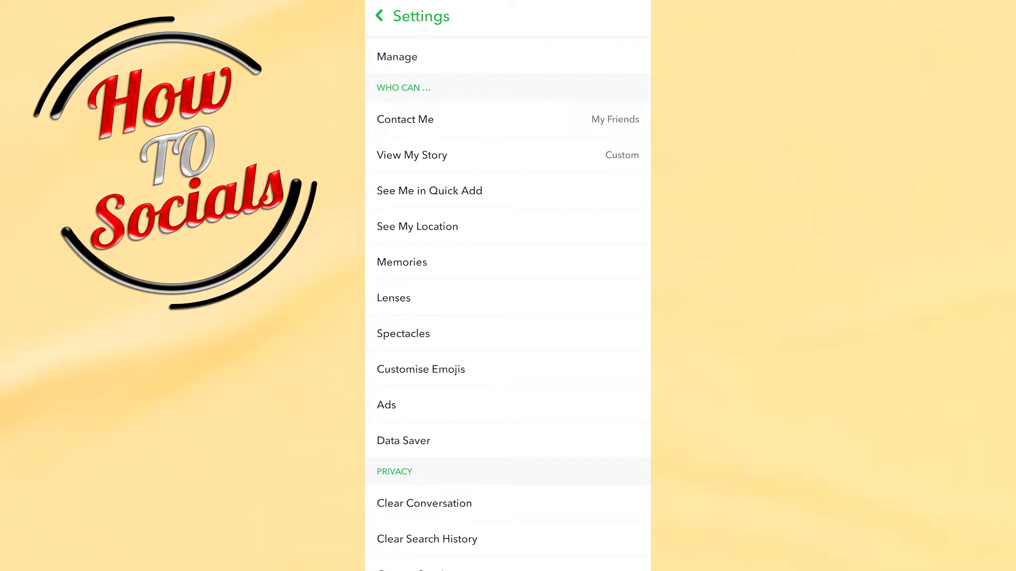
pyautogui.scroll(-3)
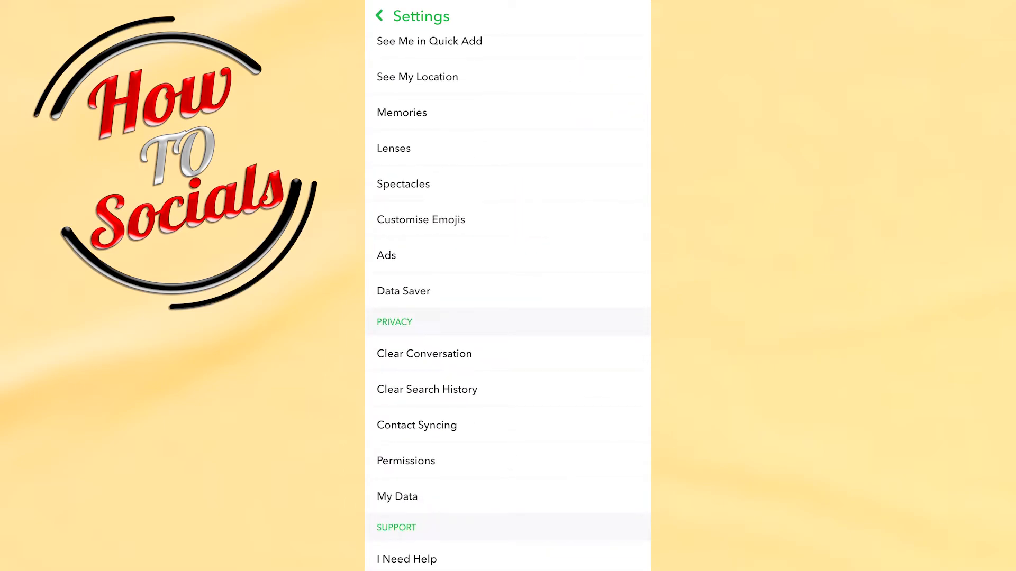
pyautogui.click(424, 353)
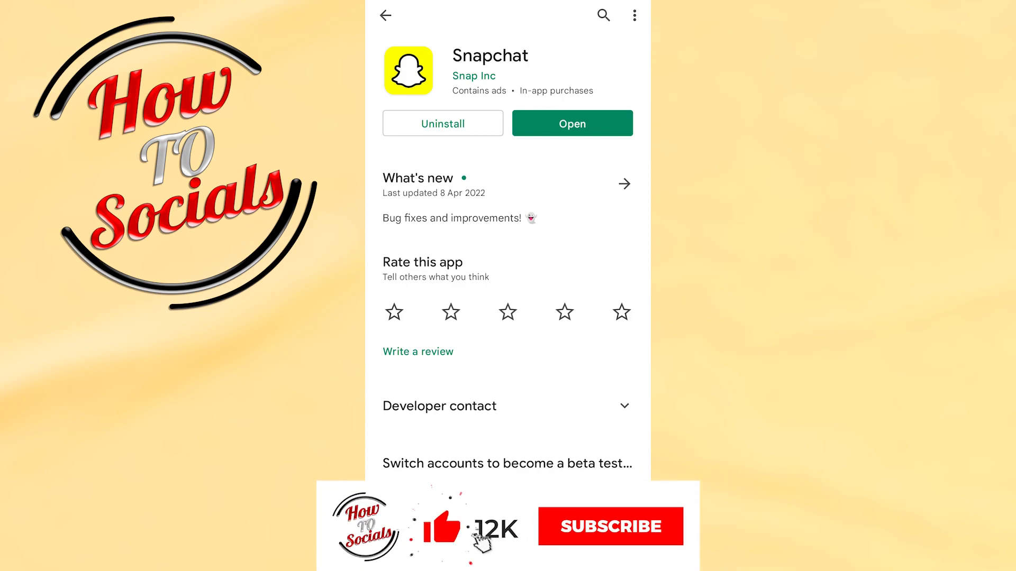
pyautogui.click(609, 527)
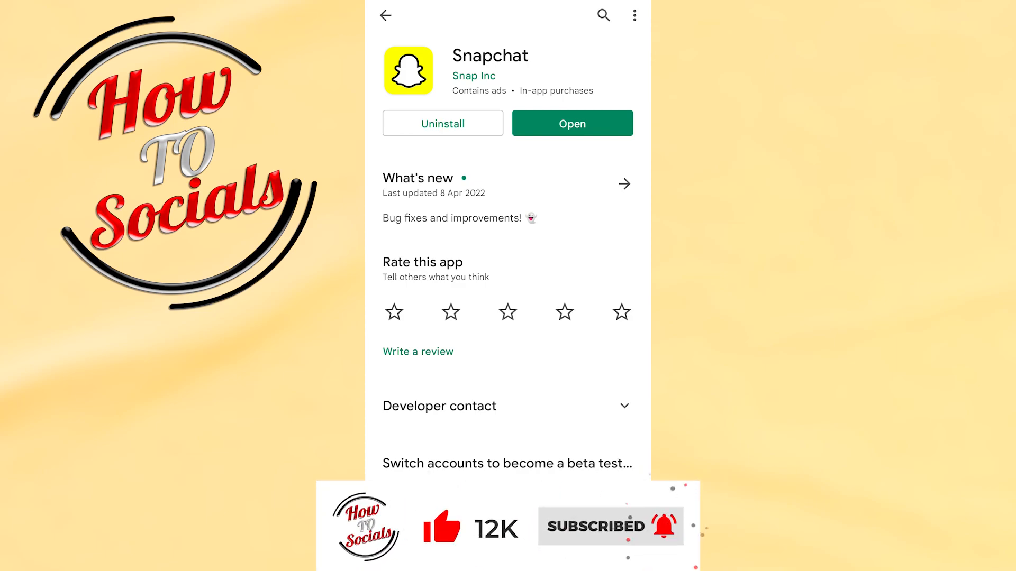